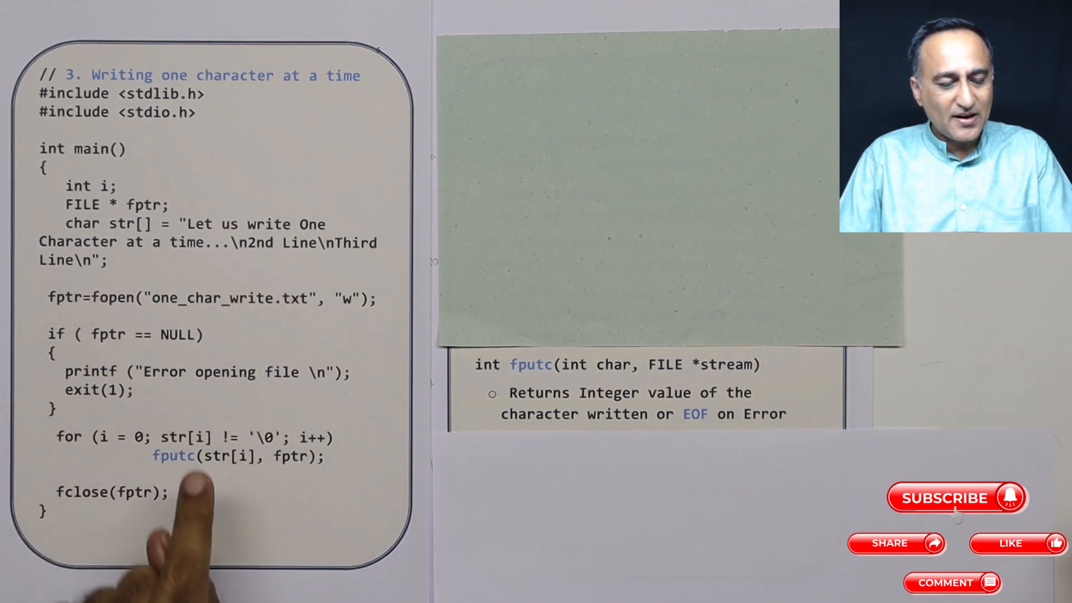
pyautogui.moveTo(184, 534)
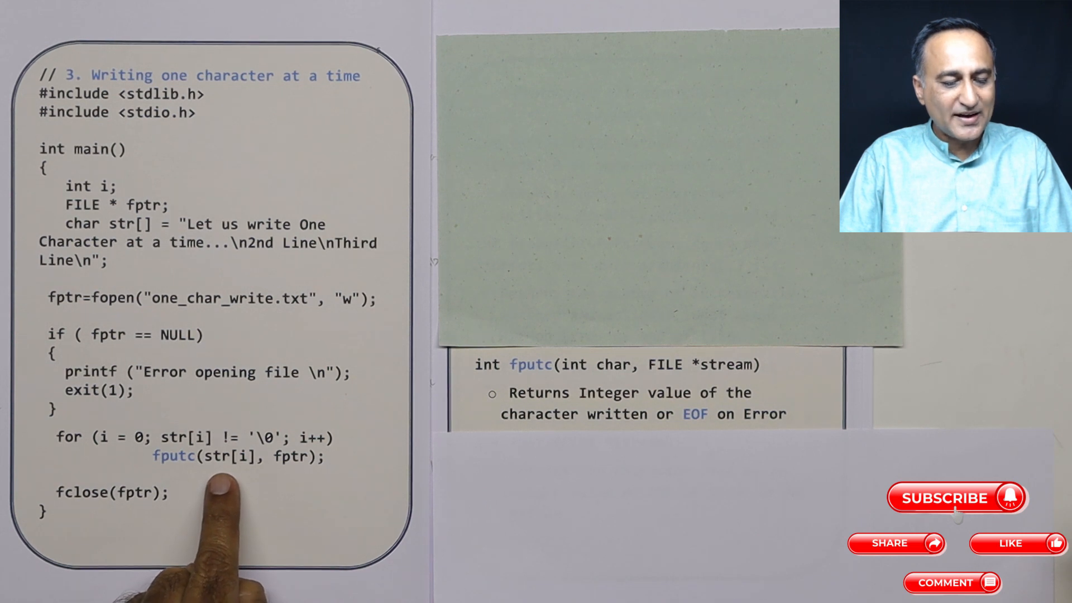
pyautogui.moveTo(103, 444)
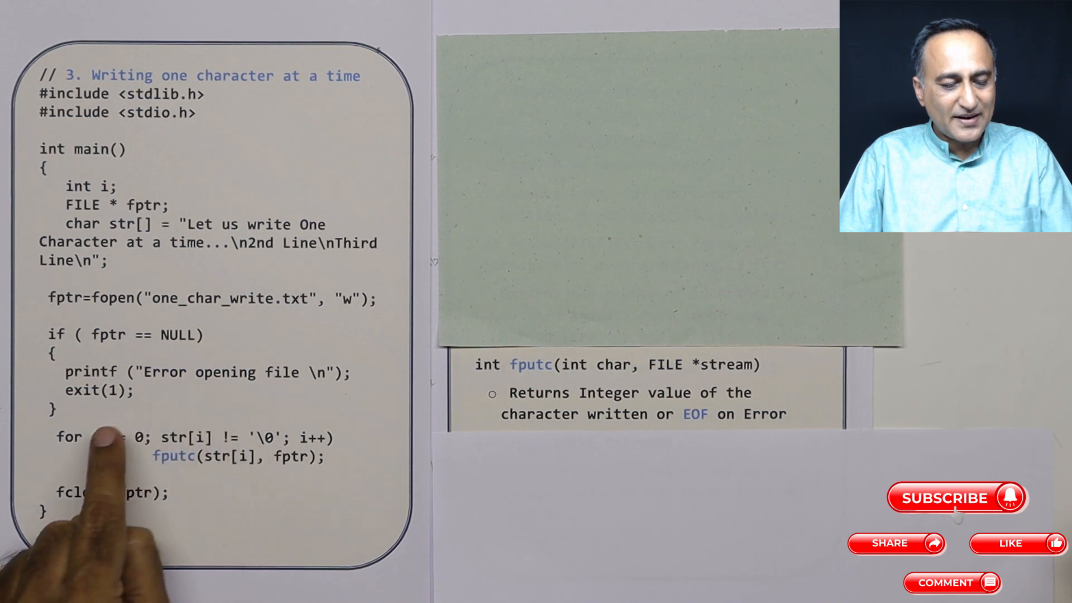